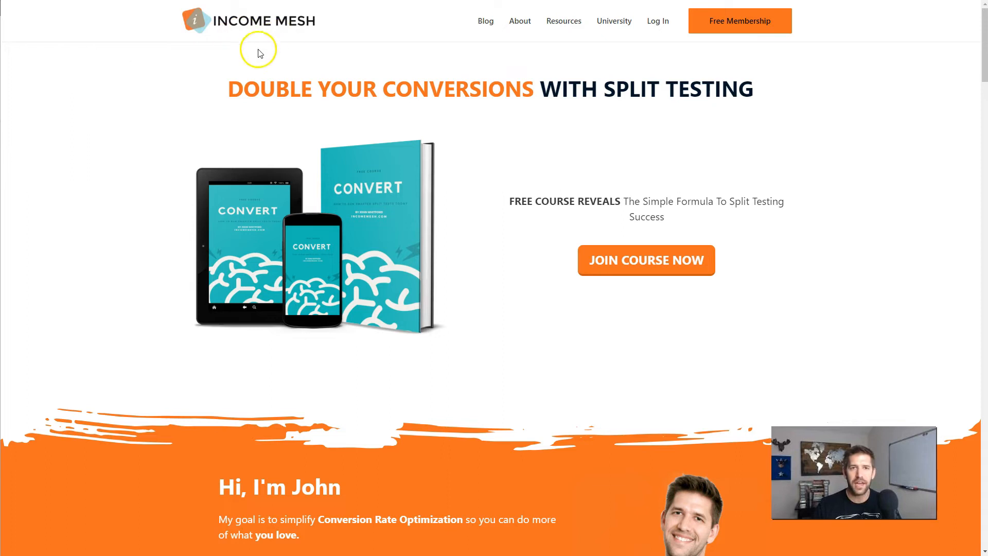
mouse_move(491, 218)
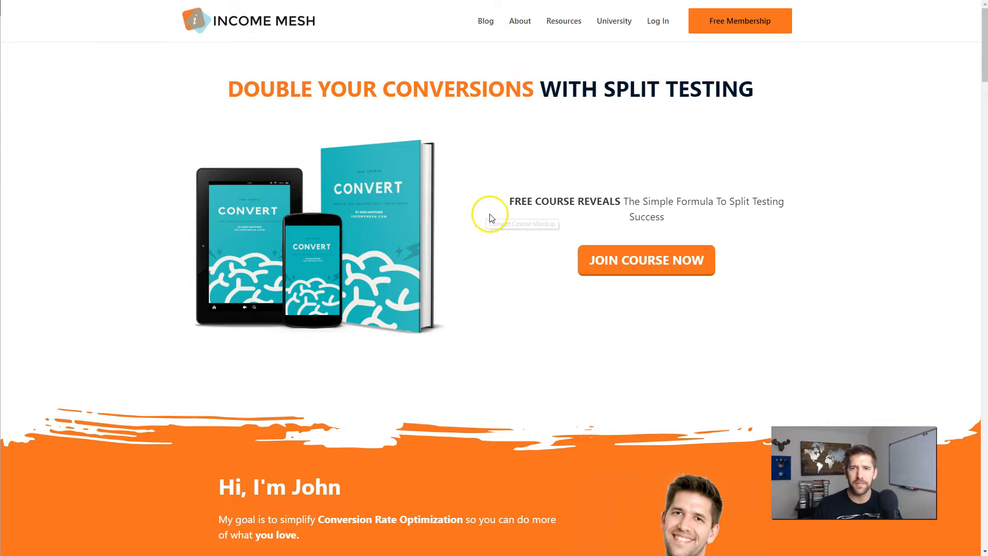
mouse_move(613, 21)
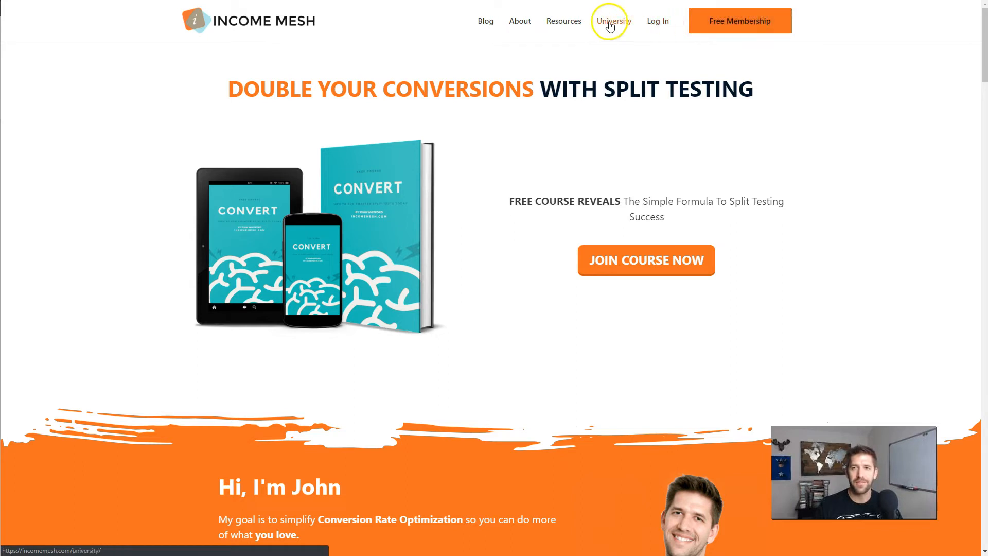
mouse_move(658, 62)
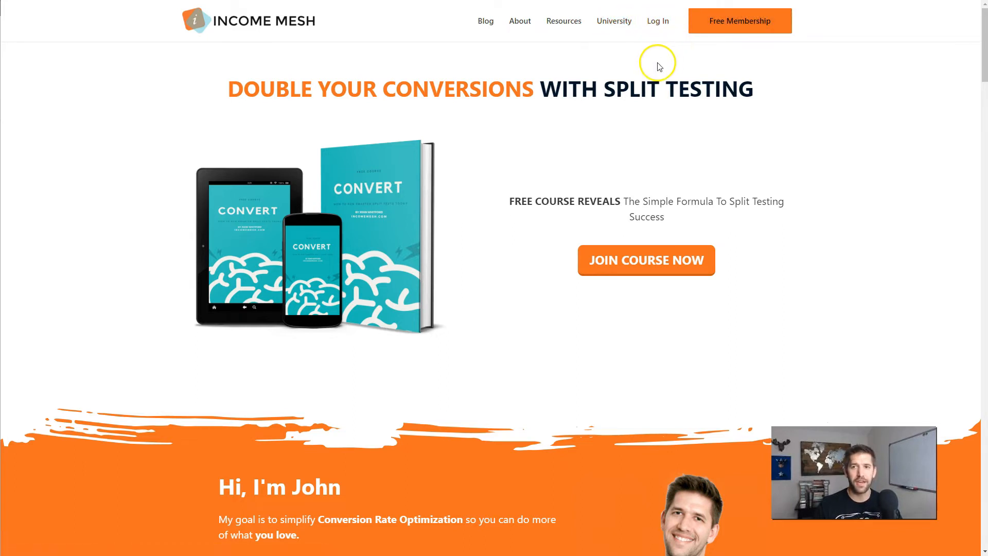
mouse_move(612, 20)
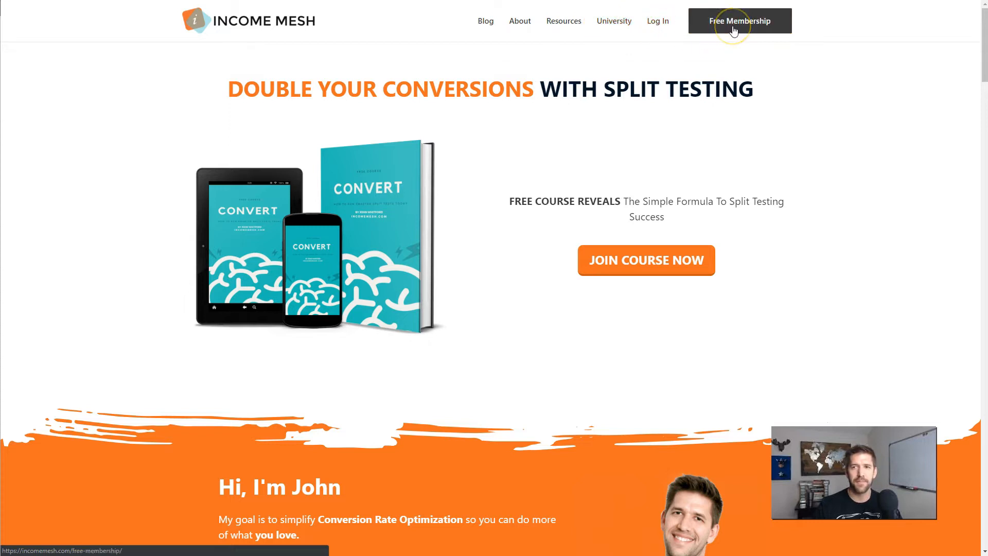
mouse_move(675, 60)
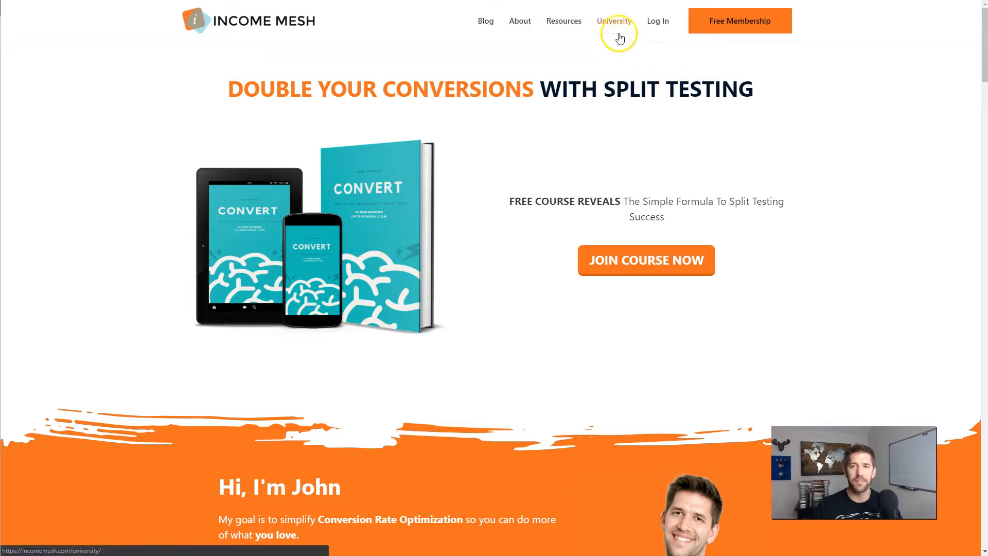
- Go to the University page listing the Thrive online course and Convert course
click(612, 20)
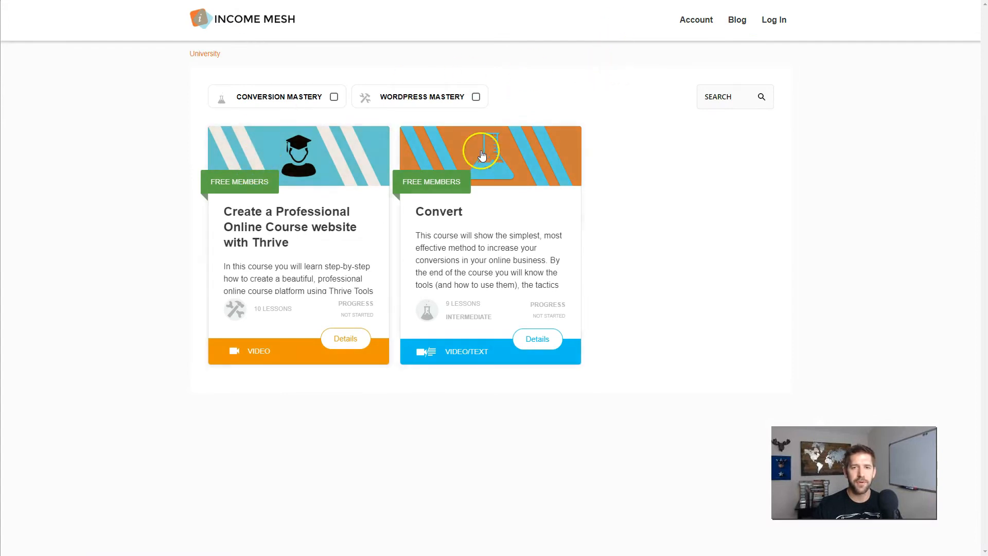
mouse_move(633, 151)
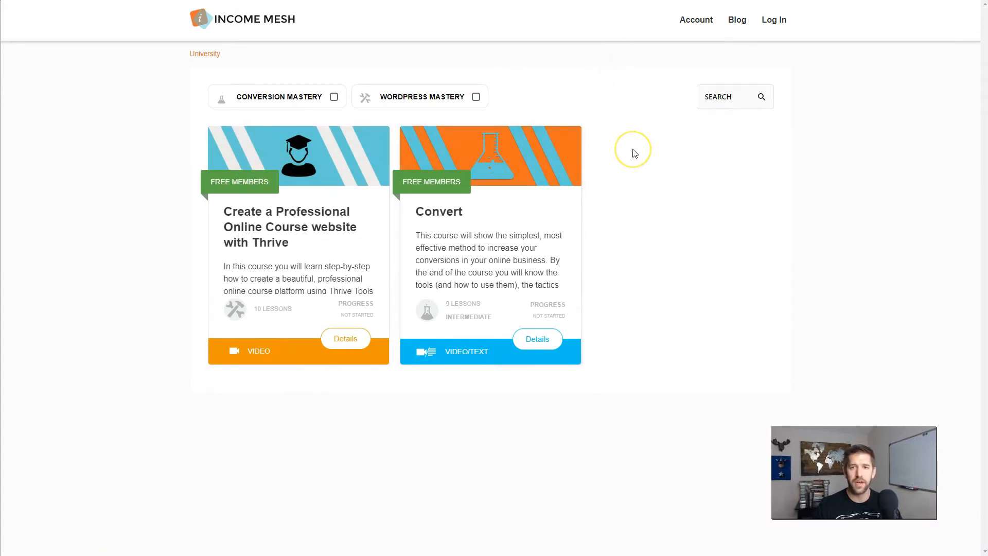
mouse_move(310, 197)
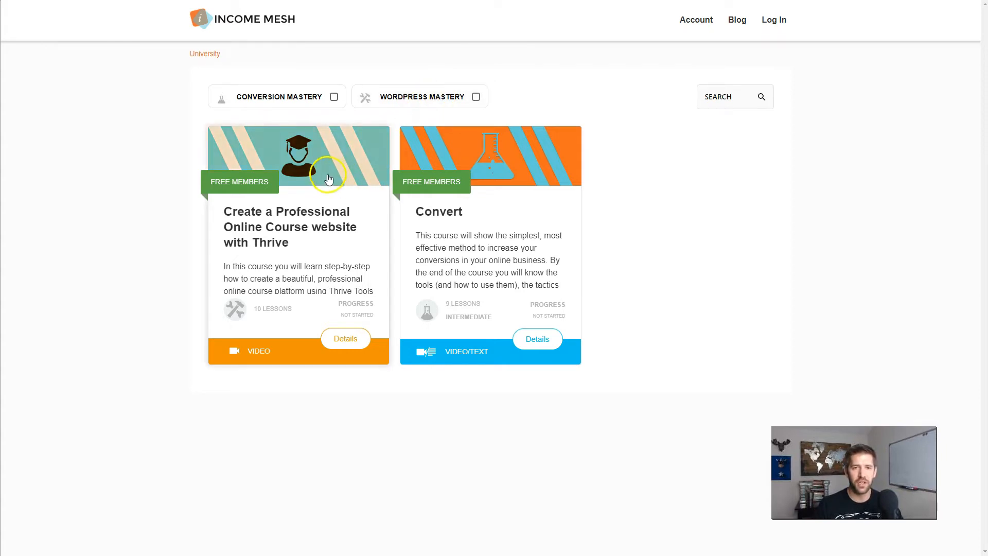
mouse_move(300, 152)
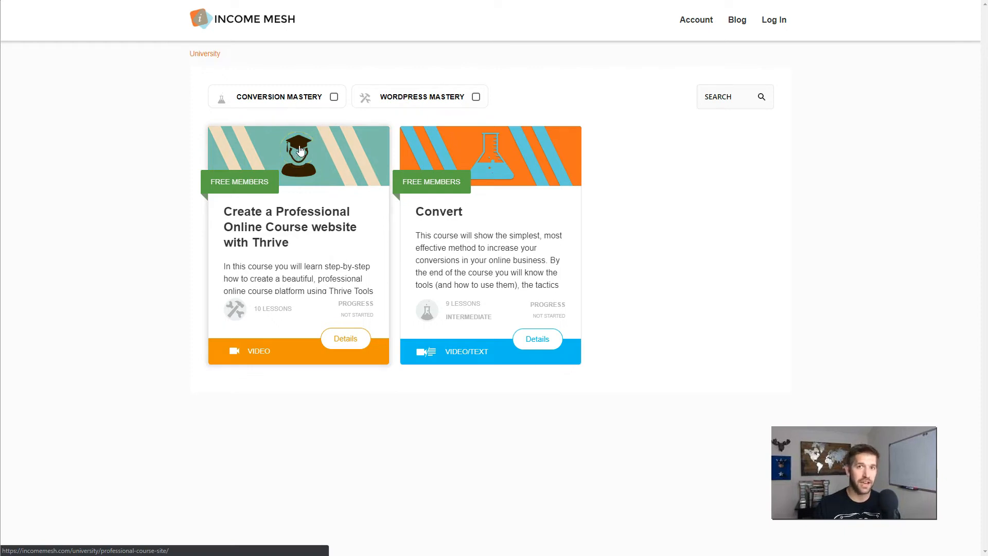
- Open the Thrive online course and scroll through its ten not-viewed lessons
click(333, 96)
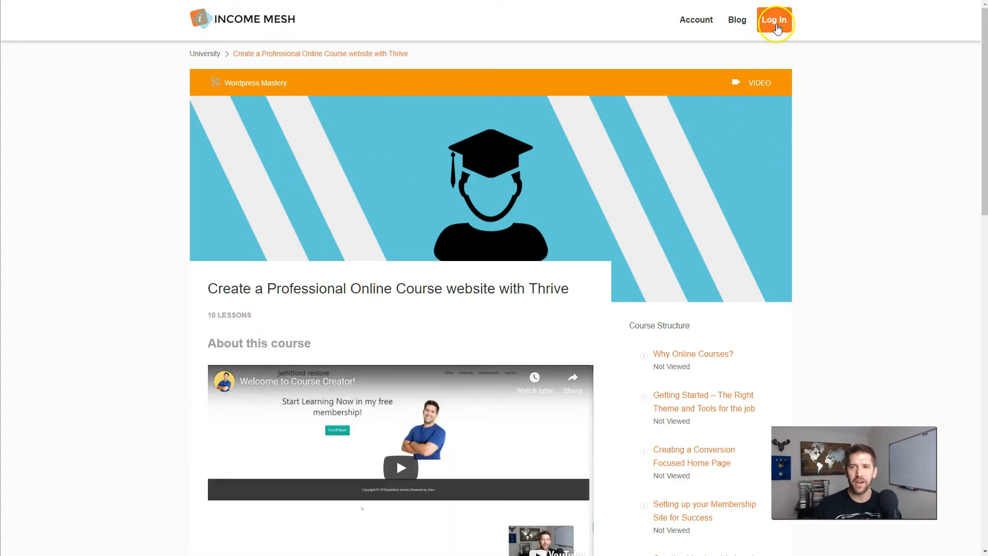
scroll(down, 3)
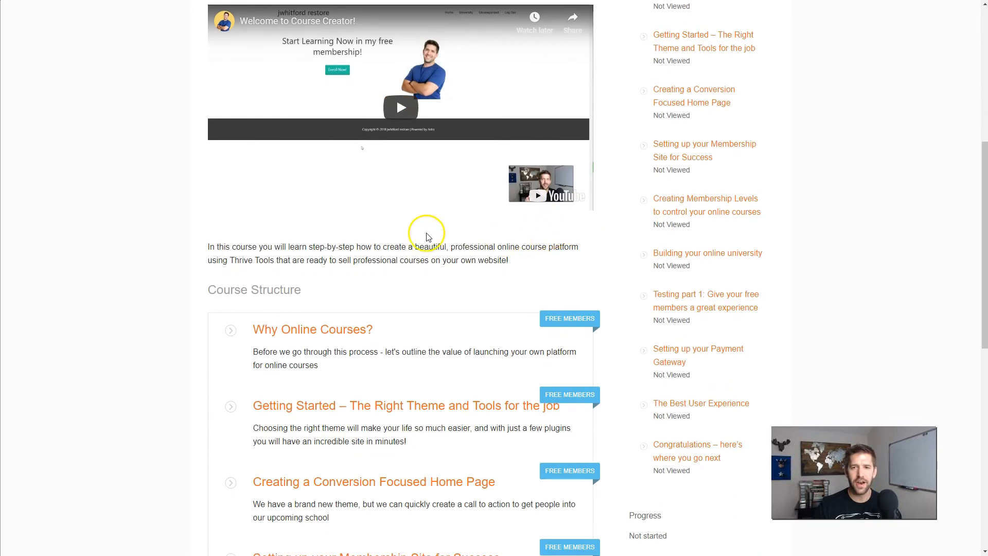
scroll(down, 3)
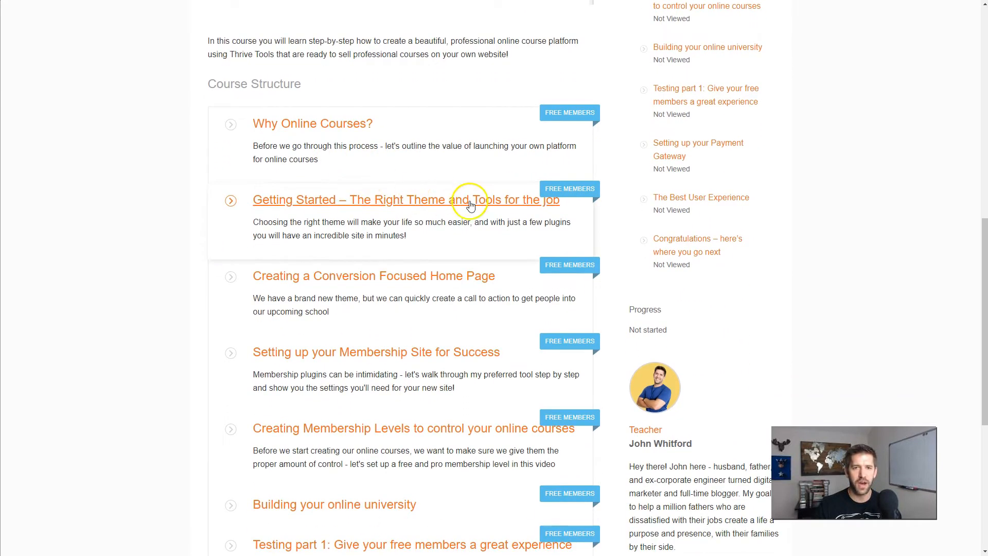
scroll(down, 3)
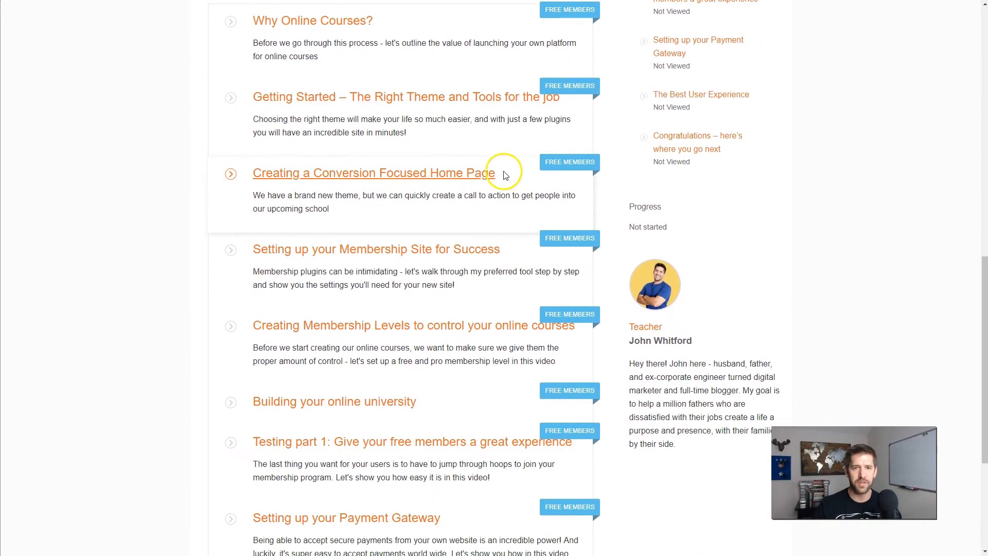
scroll(down, 3)
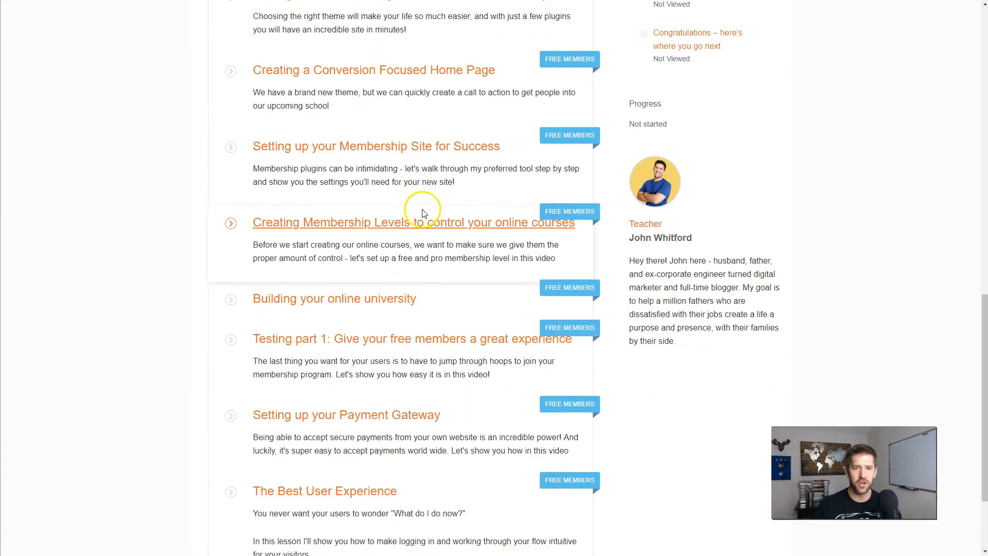
scroll(down, 3)
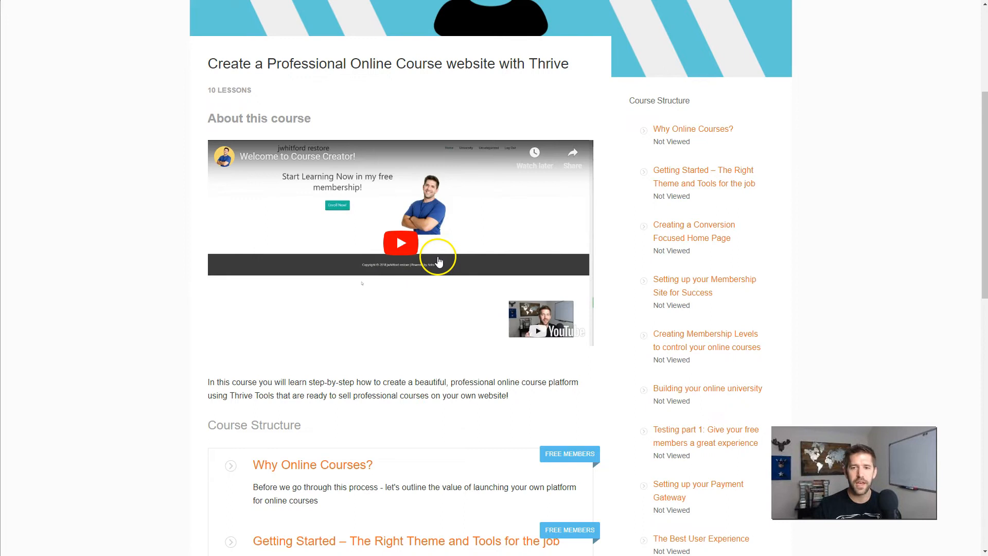
scroll(down, 3)
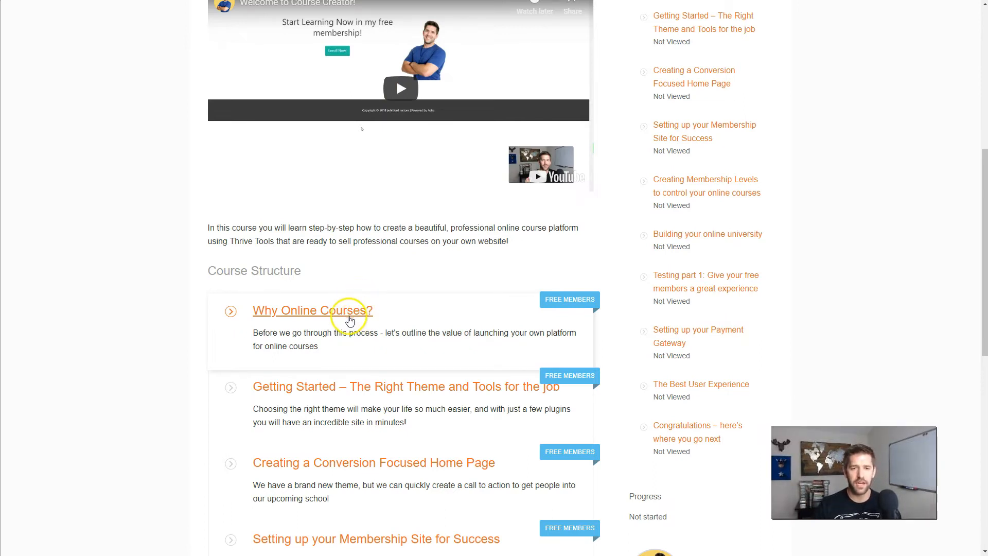
- Open Why Online Courses?, then follow 'start your free account!' to the Join page
click(311, 309)
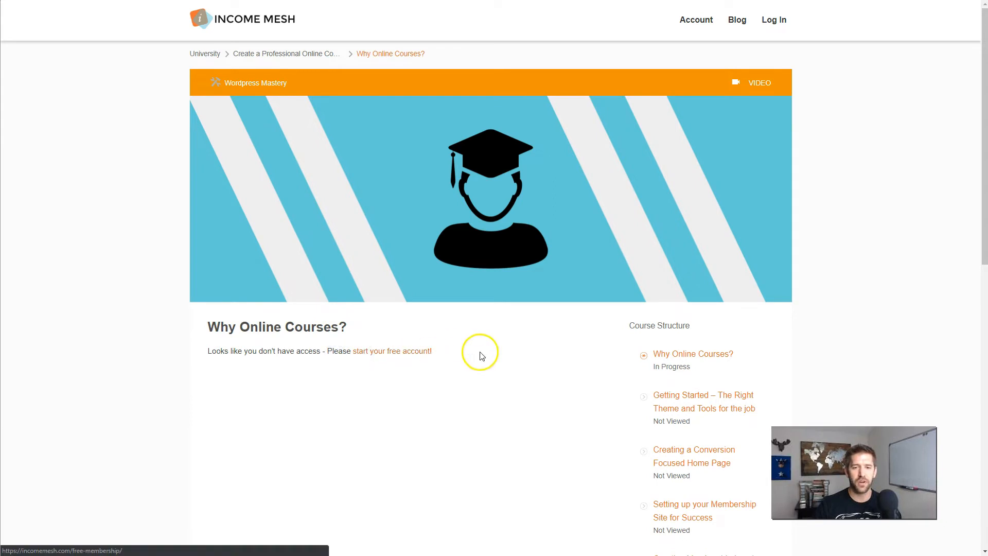
click(390, 351)
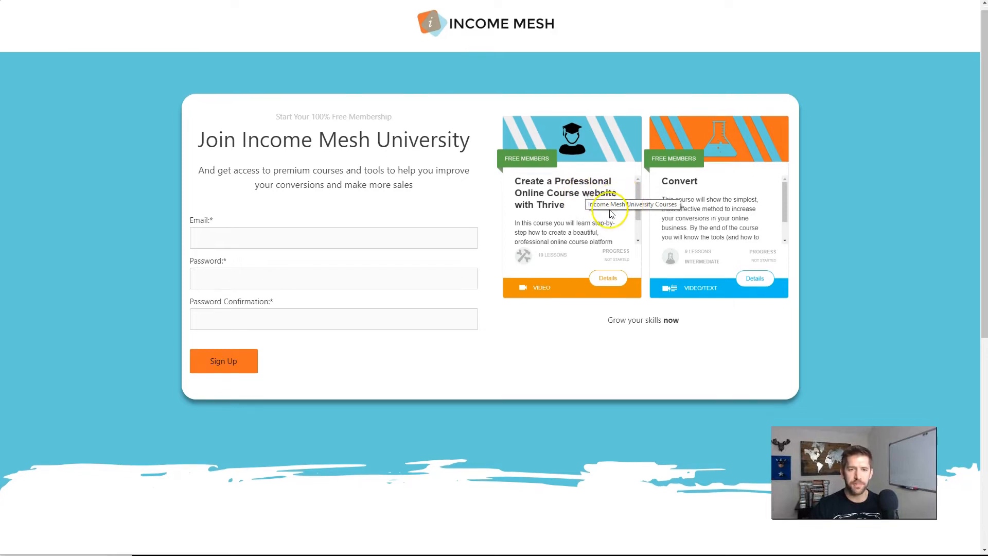
- Sign up for a free account and enter IncomeMesh U from the thank-you page
scroll(down, 3)
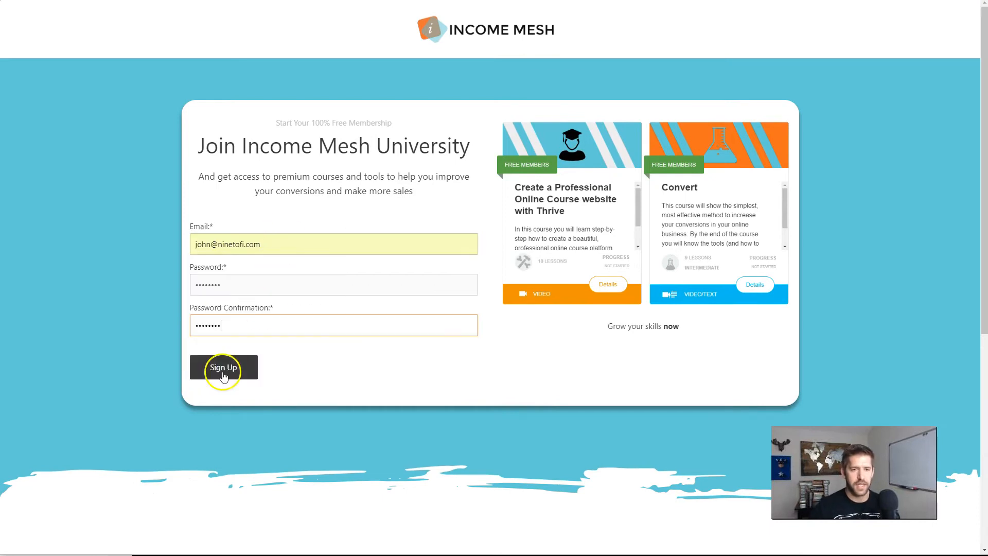
click(222, 367)
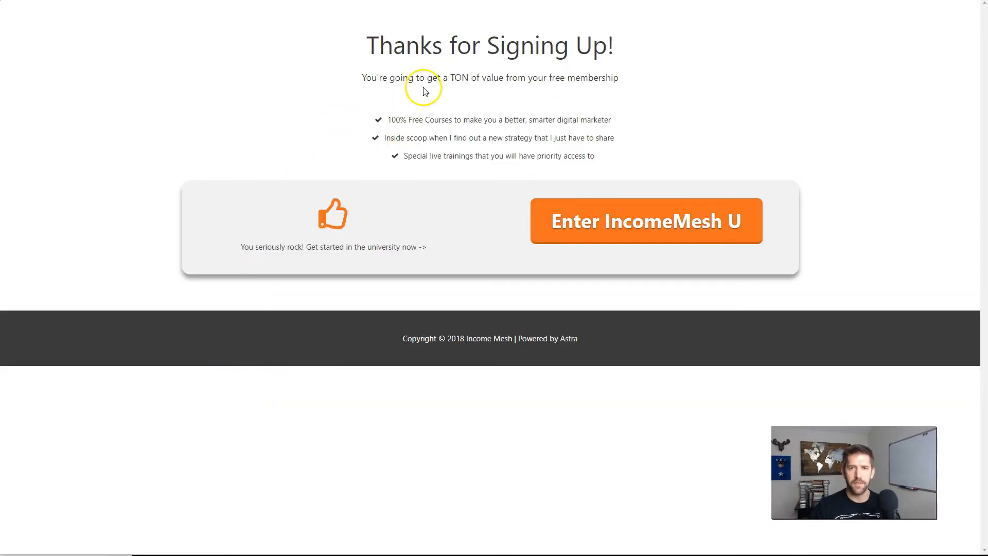
click(645, 221)
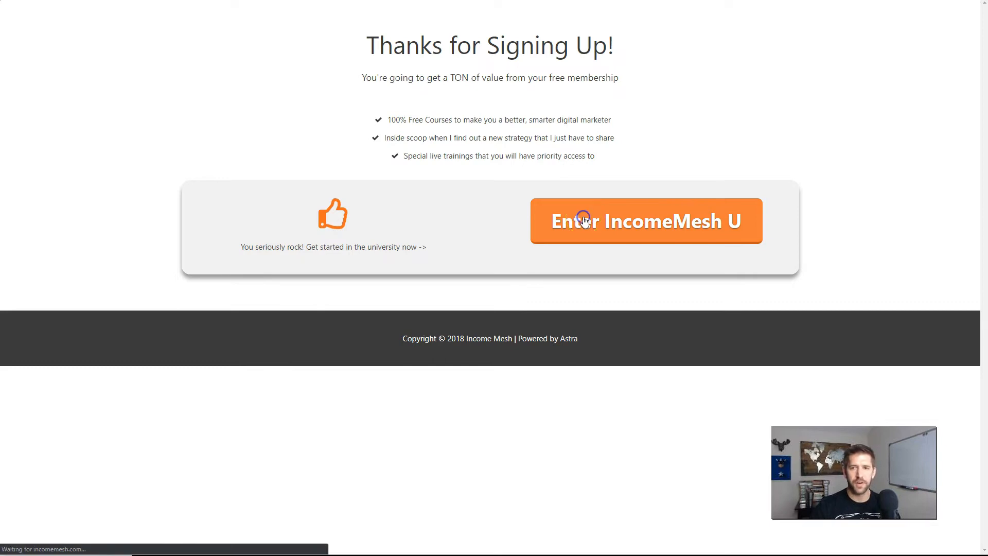
click(645, 221)
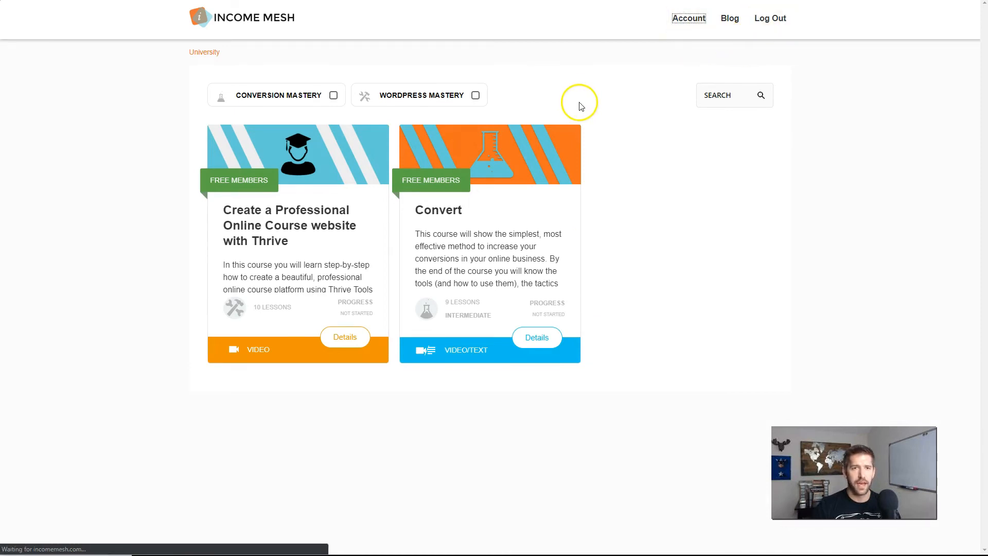
- Check the free-membership payment record on the Account page, then go to University
click(688, 17)
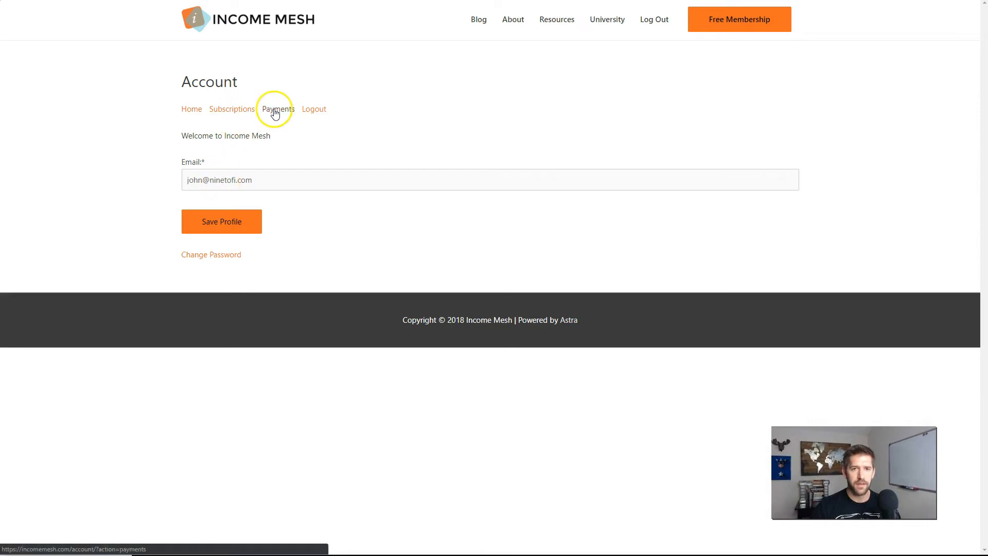
click(278, 108)
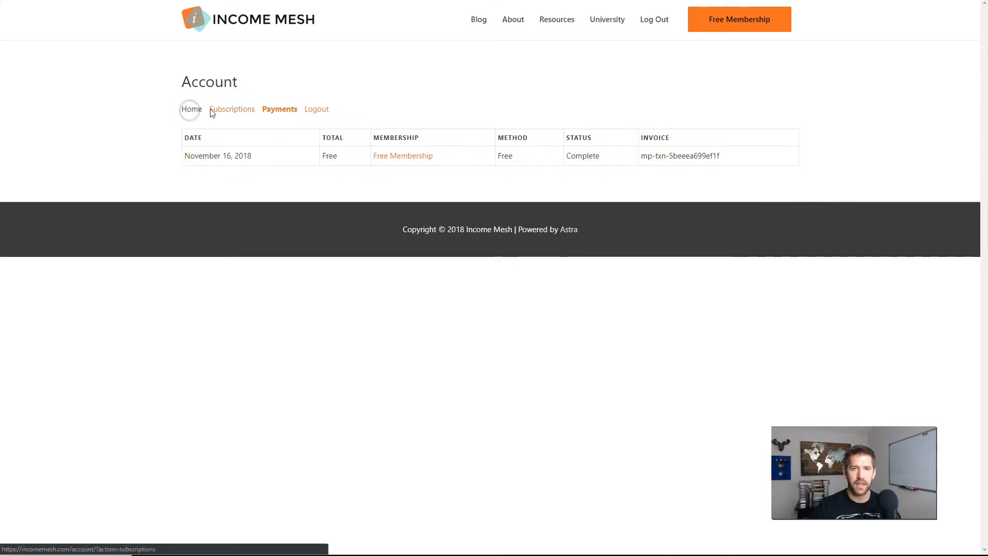
click(191, 109)
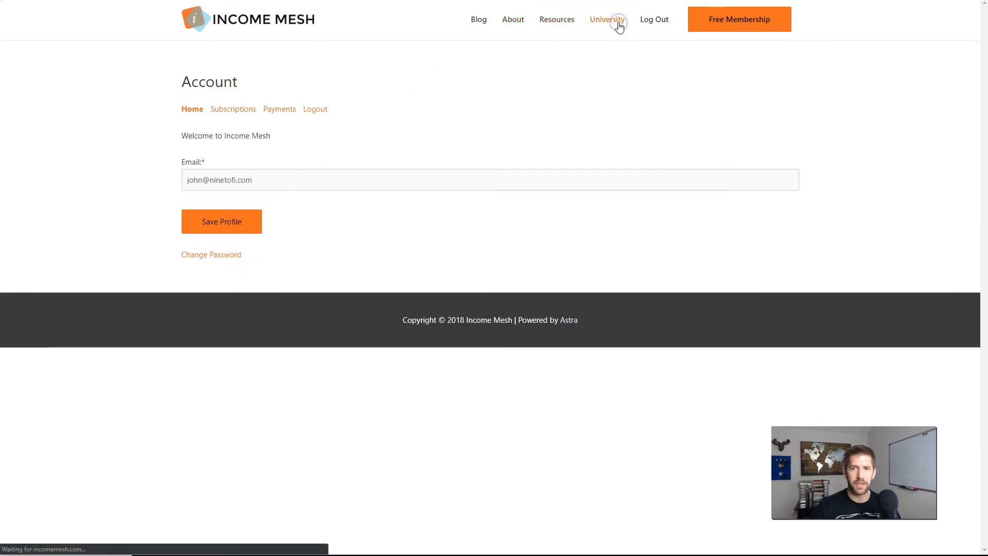
click(606, 19)
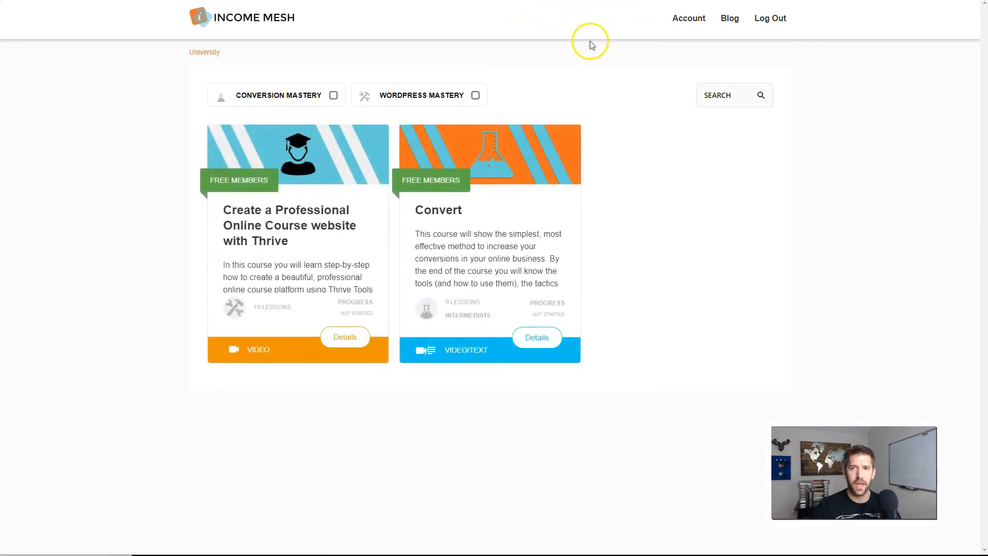
- Start the Thrive course, advance to Getting Started, then return via the University breadcrumb
click(298, 154)
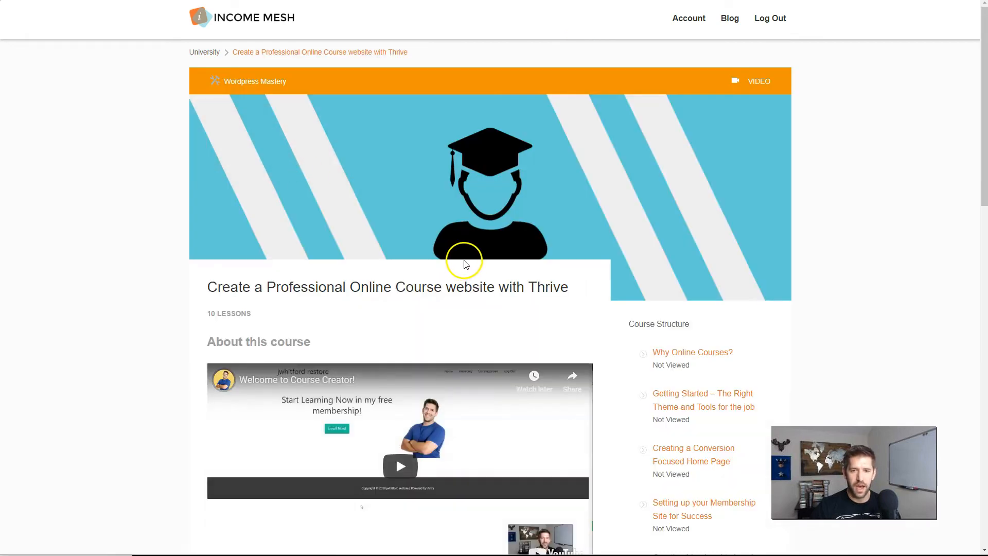
scroll(down, 3)
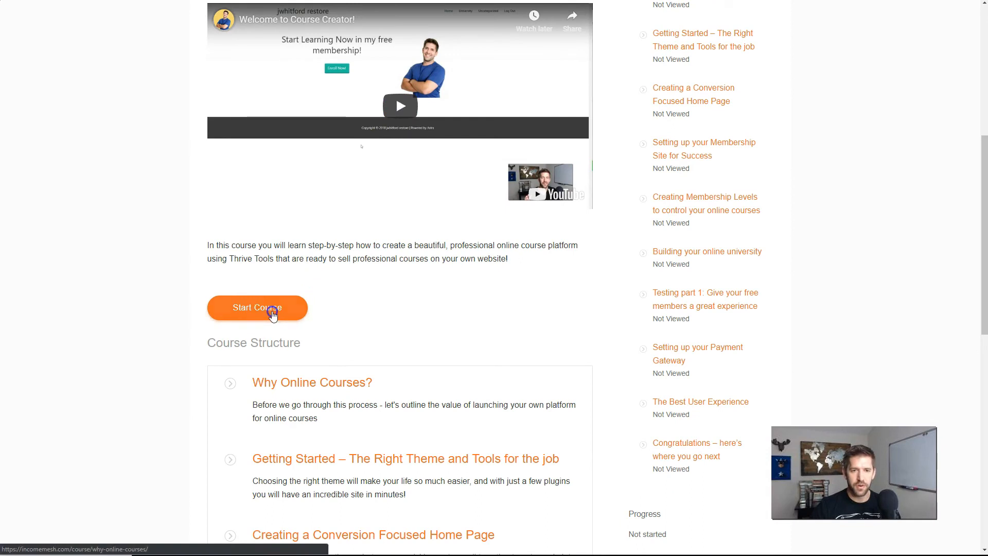
click(256, 307)
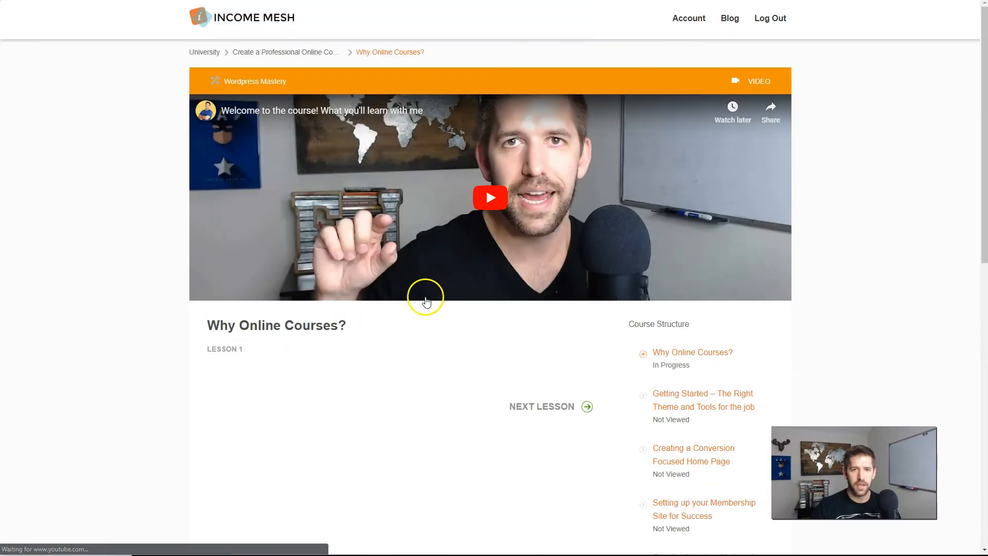
scroll(down, 3)
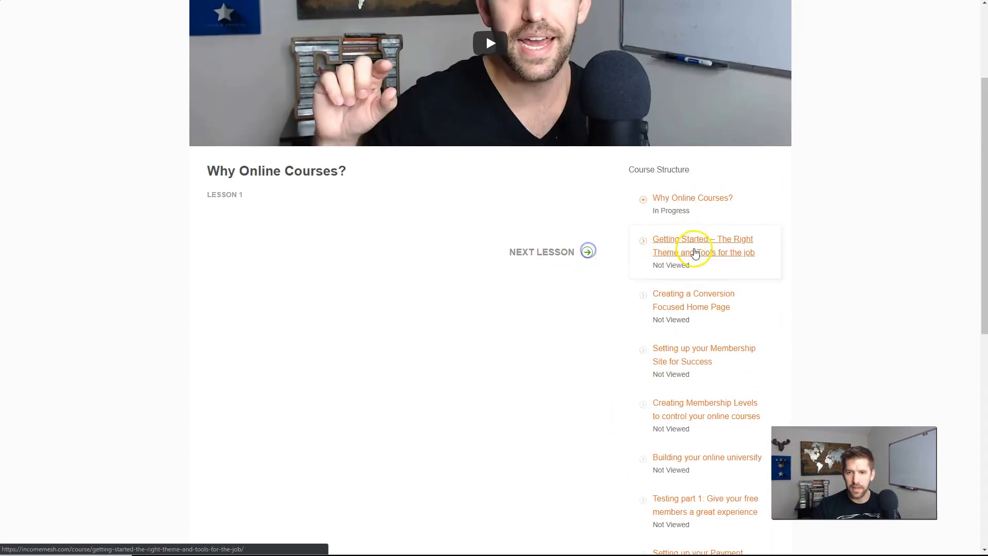
click(702, 245)
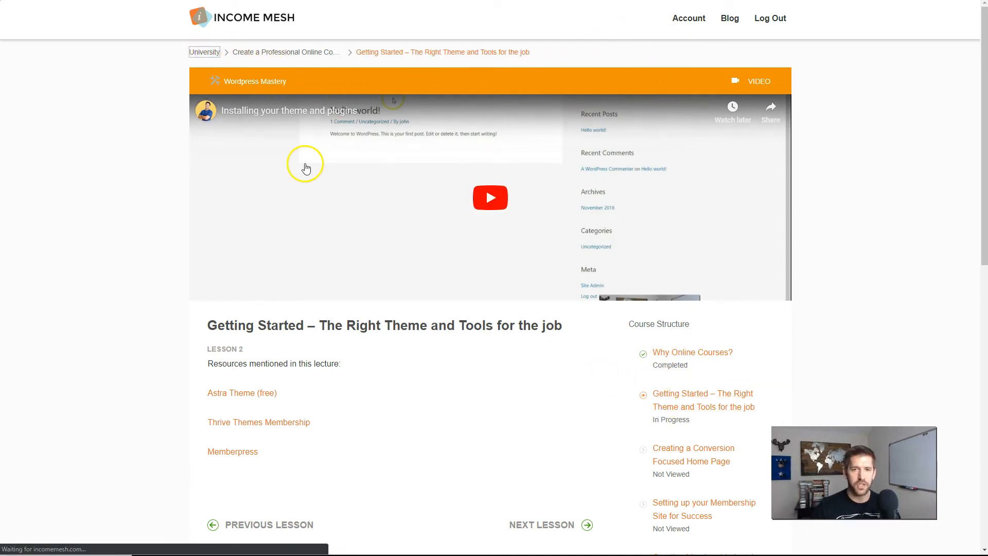
click(205, 52)
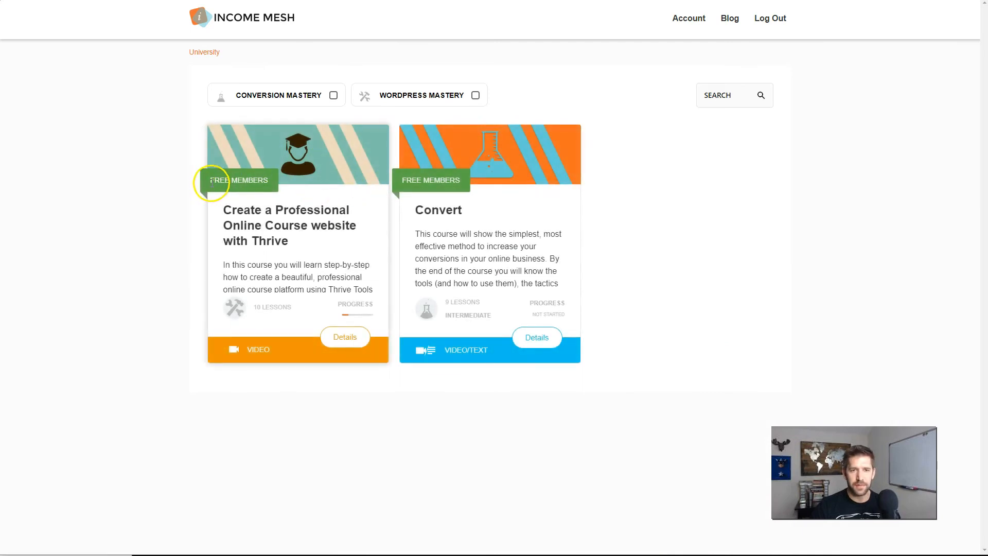
mouse_move(483, 177)
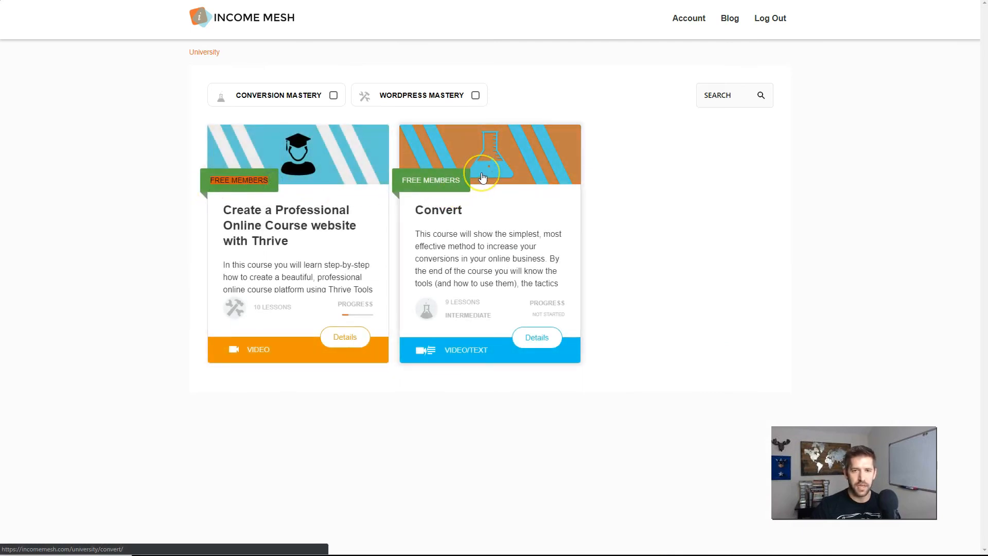
click(482, 176)
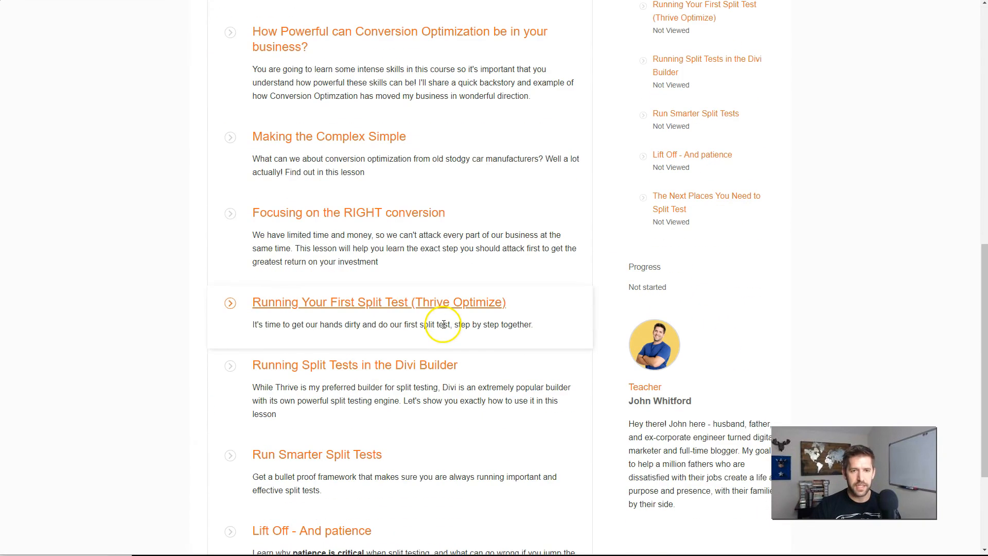
scroll(down, 3)
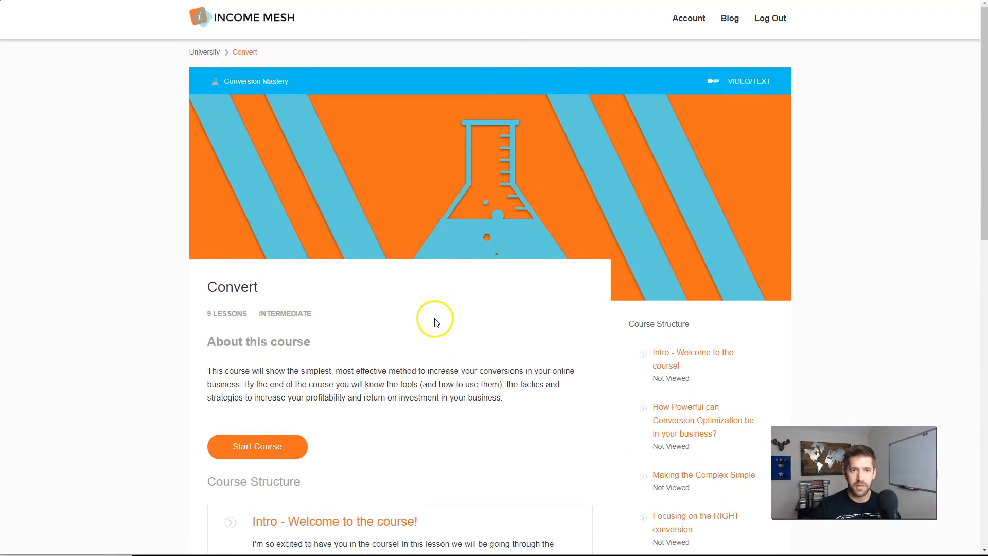
mouse_move(204, 51)
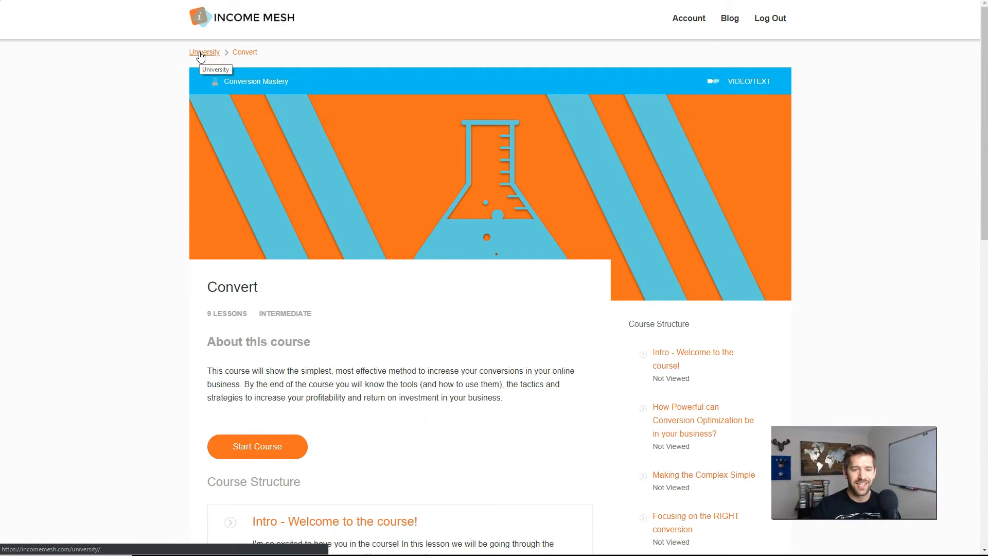
click(203, 51)
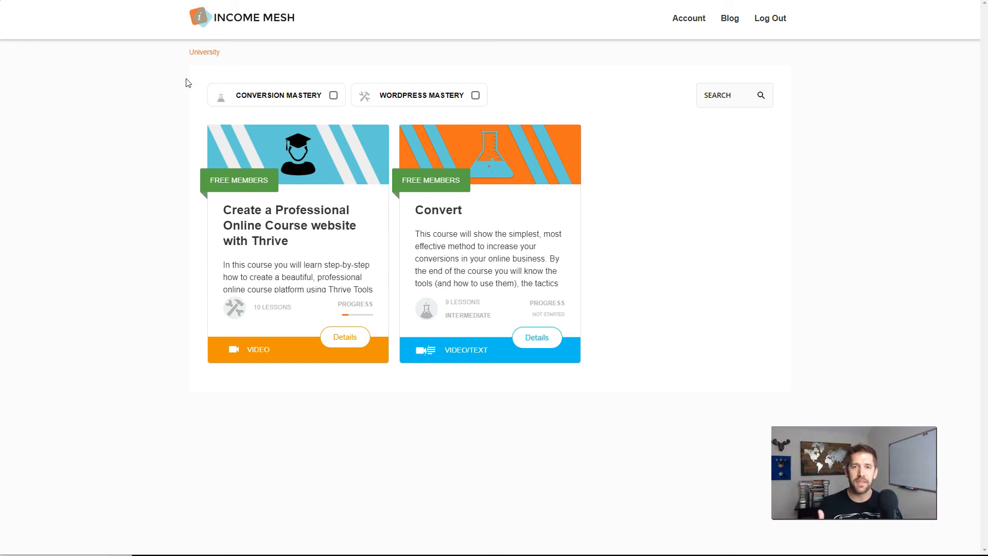
mouse_move(305, 235)
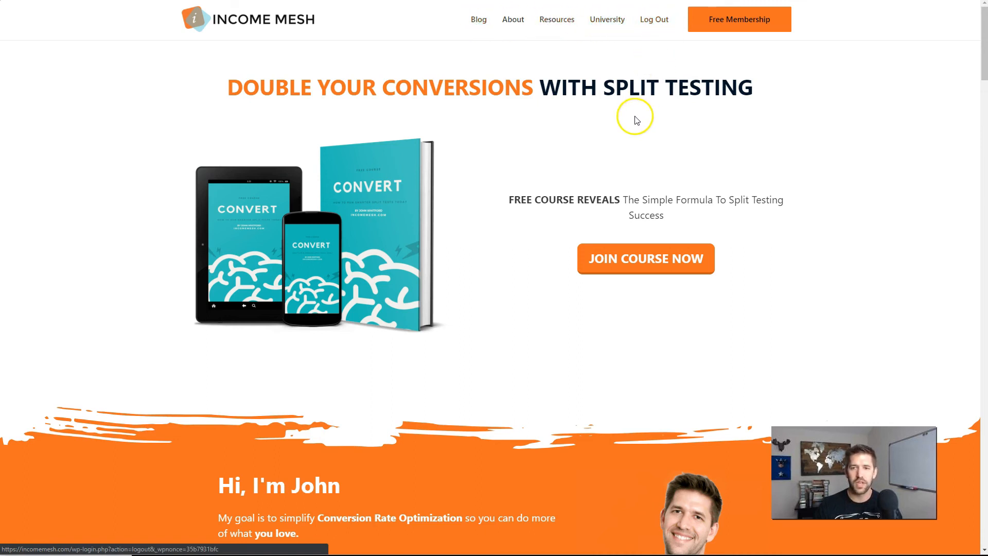
- Log out, open the Log In page, then go to the Free Membership sign-up
click(654, 20)
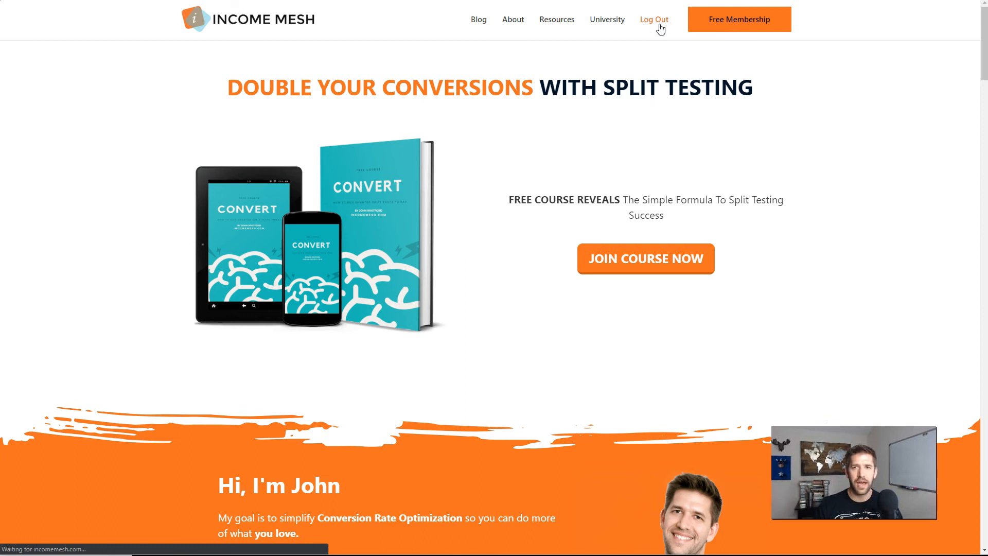
click(654, 19)
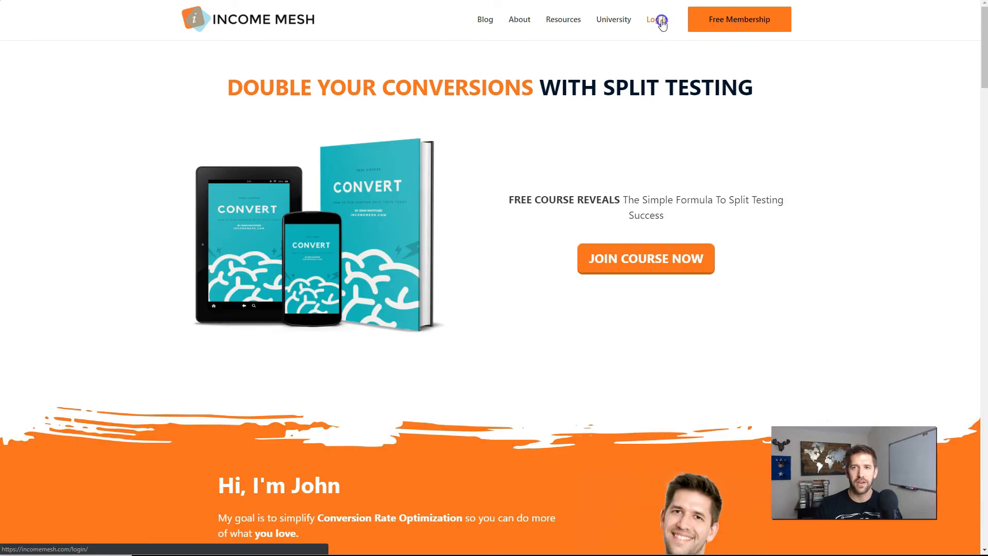
click(655, 19)
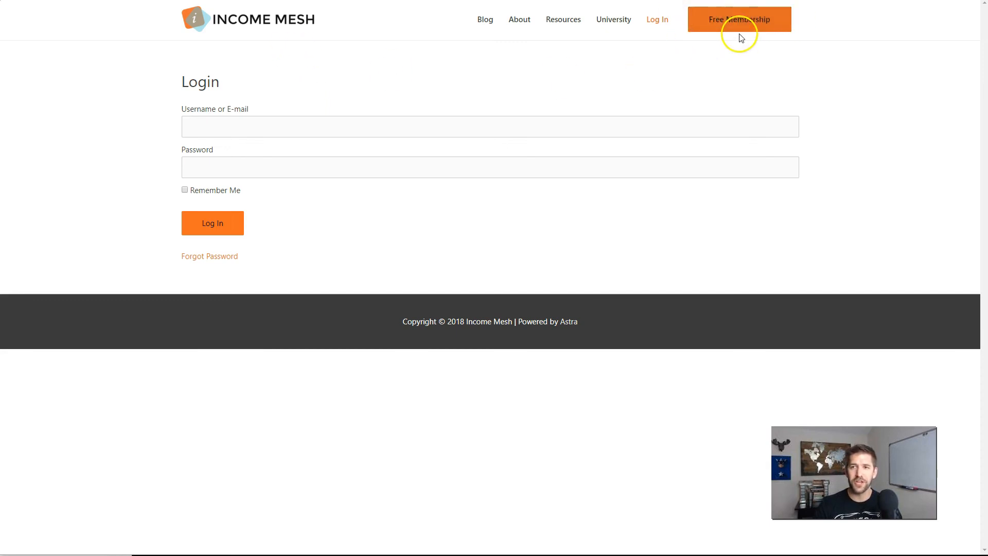
click(738, 19)
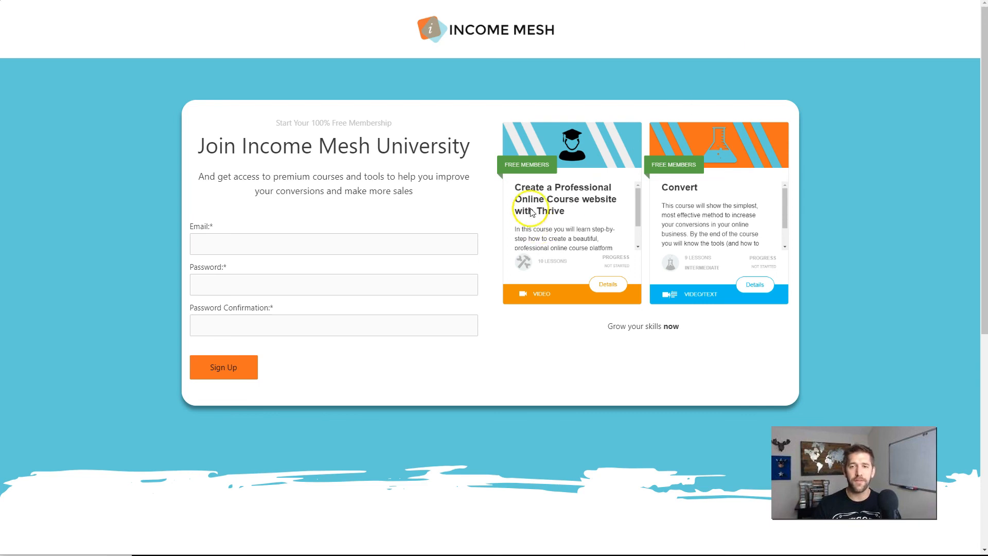
mouse_move(587, 196)
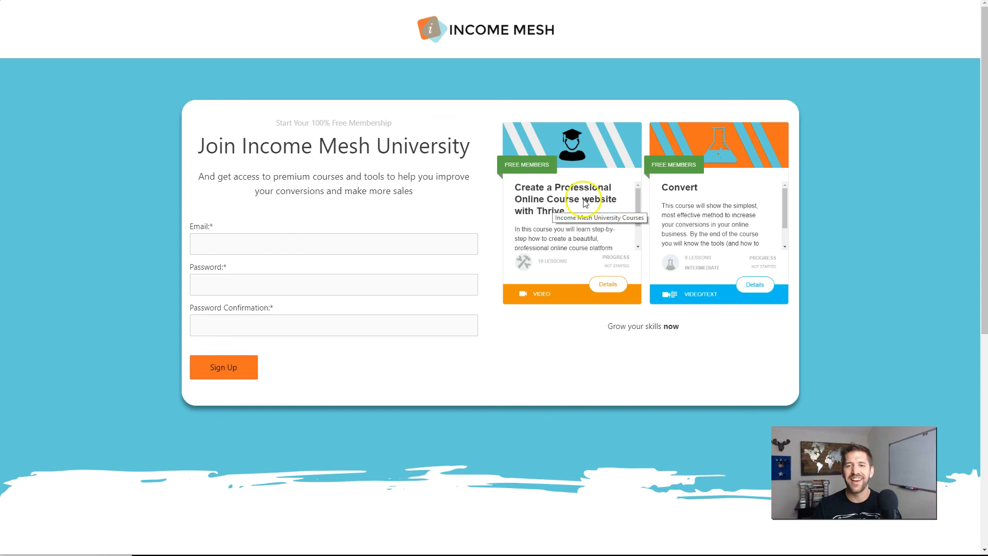
mouse_move(600, 235)
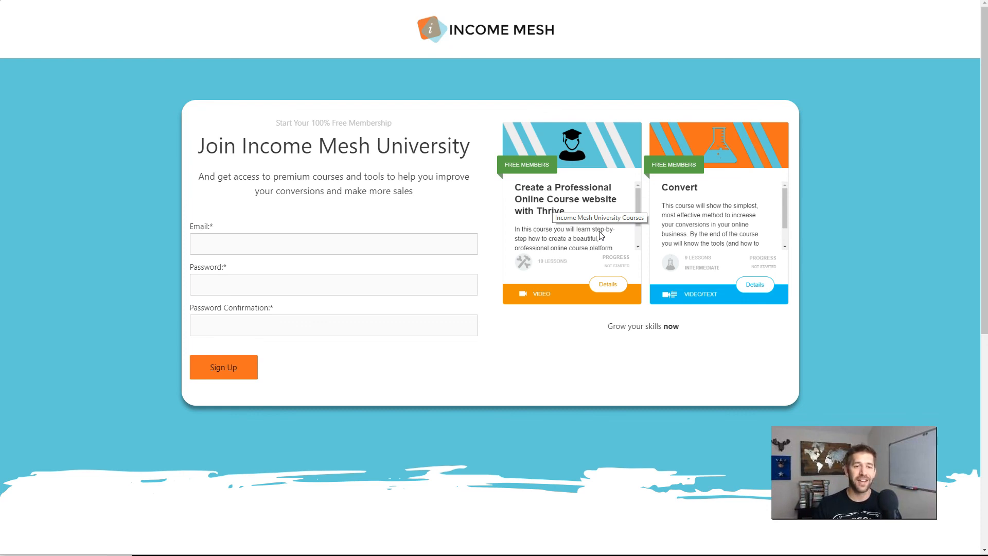
mouse_move(197, 519)
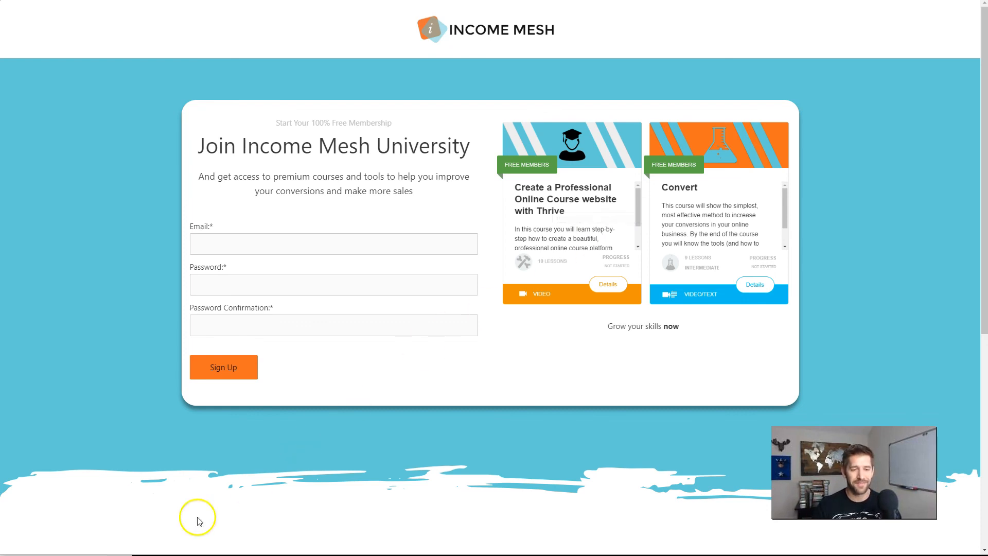